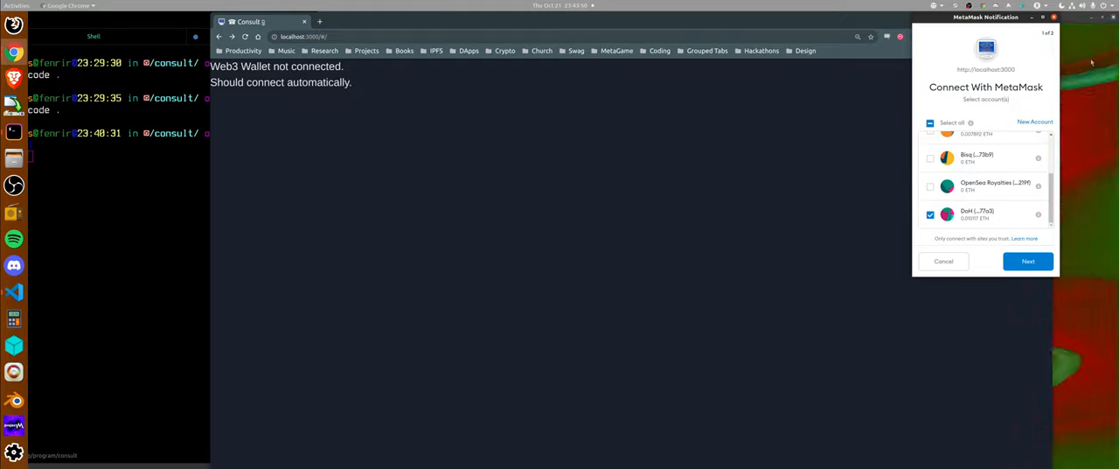
mouse_move(1011, 228)
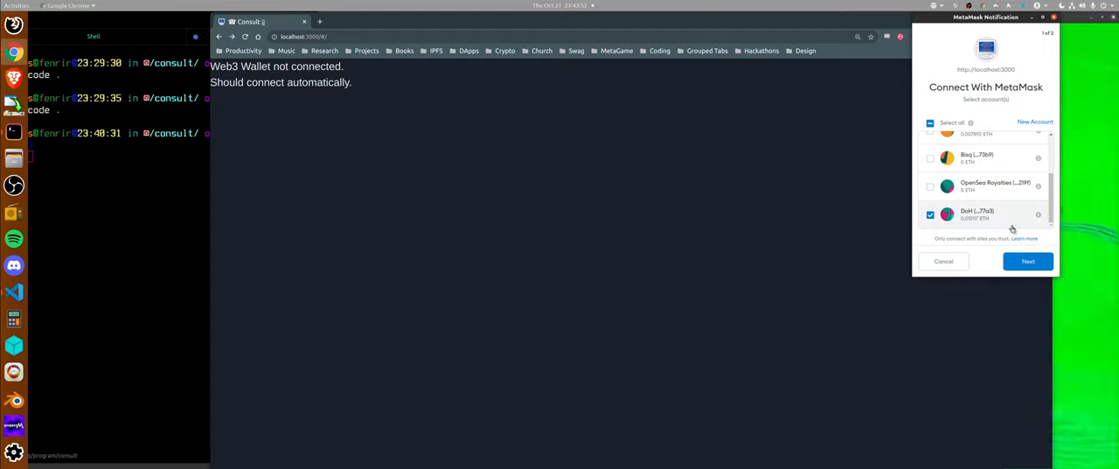
Connect the chosen MetaMask account to the site and approve switching to the Rinkeby test network
click(1028, 260)
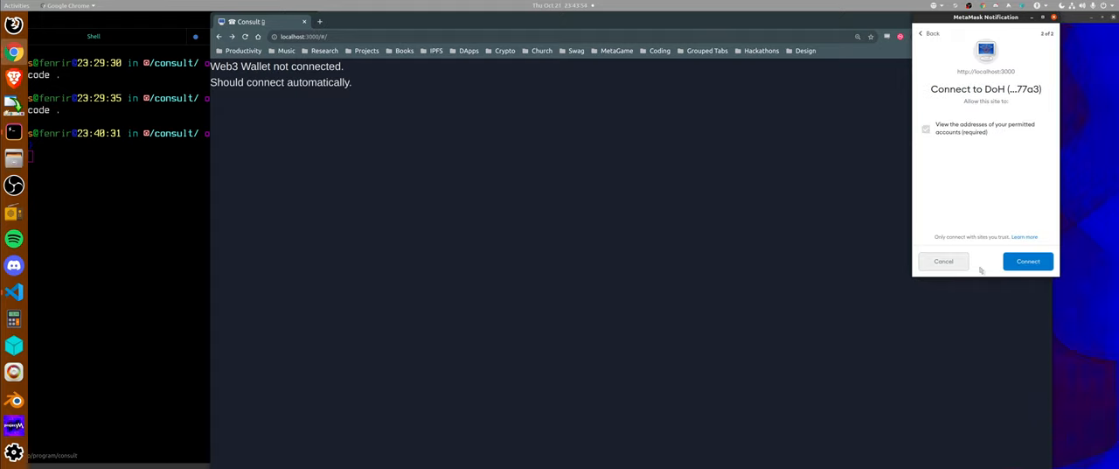
click(1029, 261)
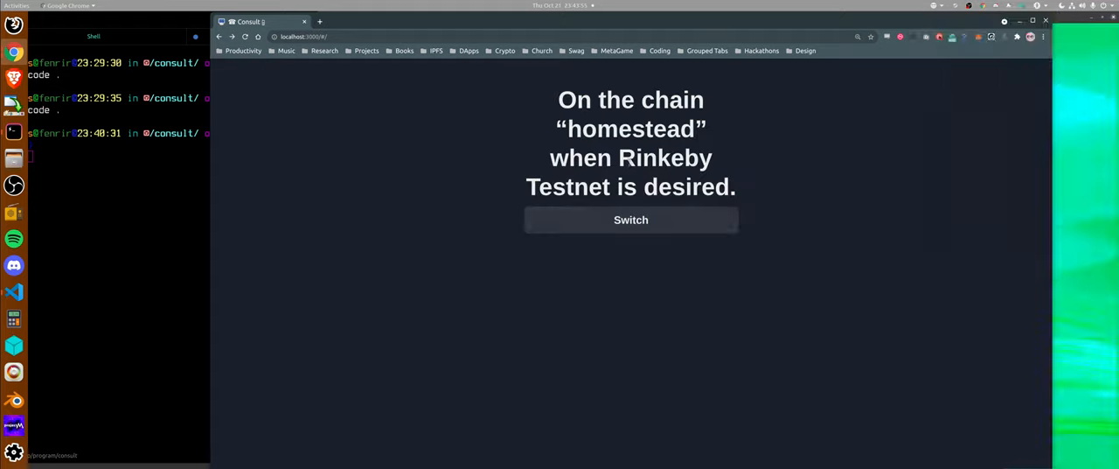
click(629, 221)
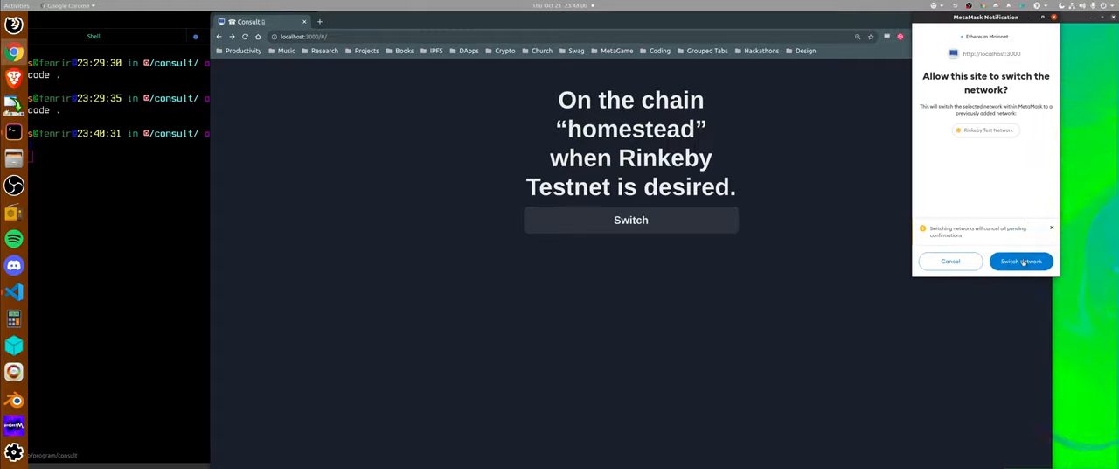
click(1022, 260)
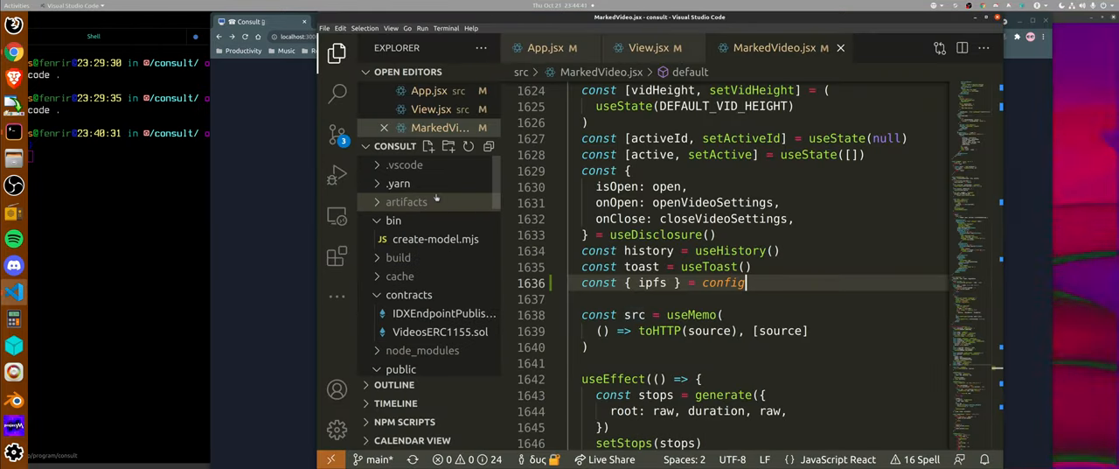
Locate the MetaGame's Builders' Align .json5 file in the public folder and scroll through its events
scroll(down, 3)
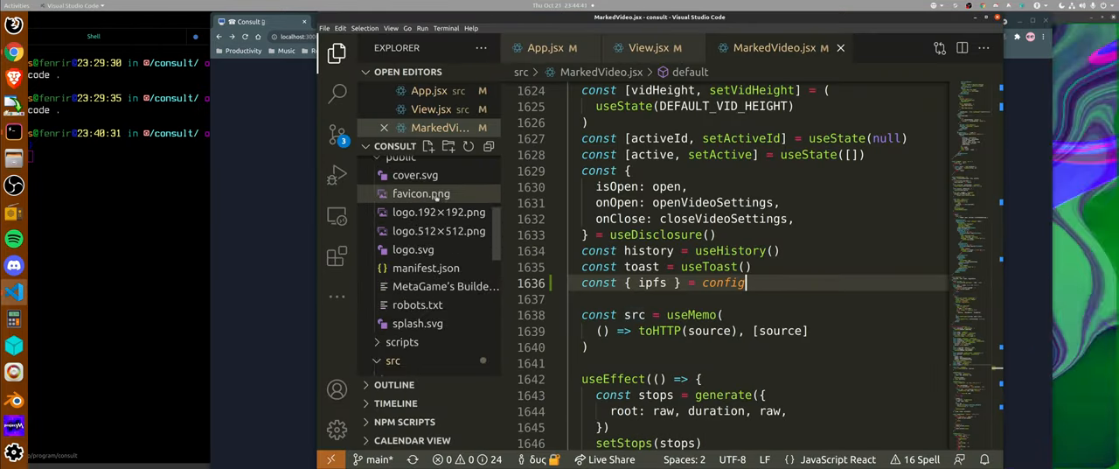
click(444, 304)
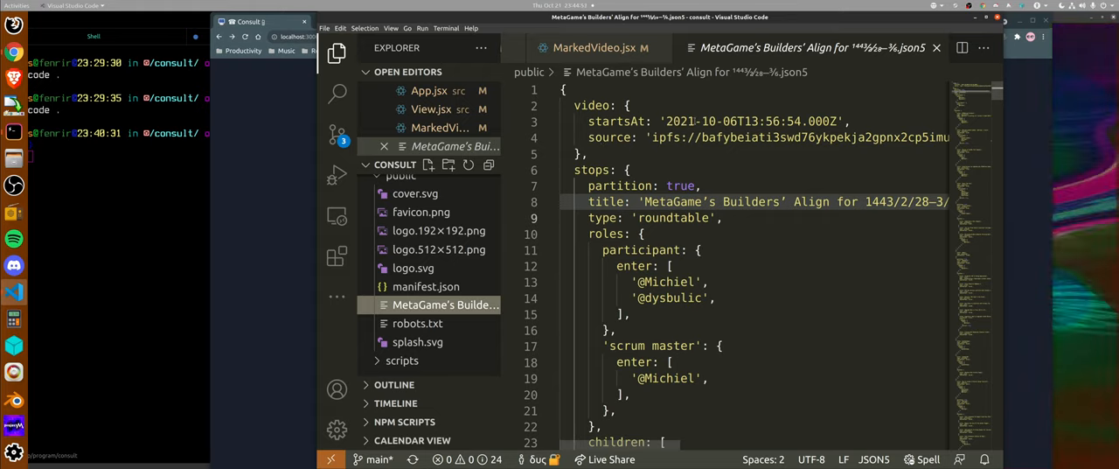
scroll(down, 3)
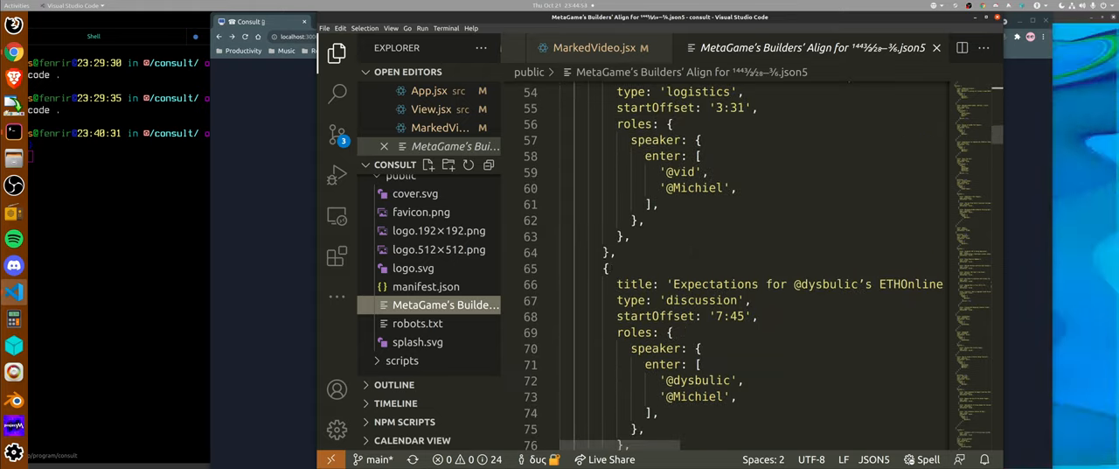
click(615, 252)
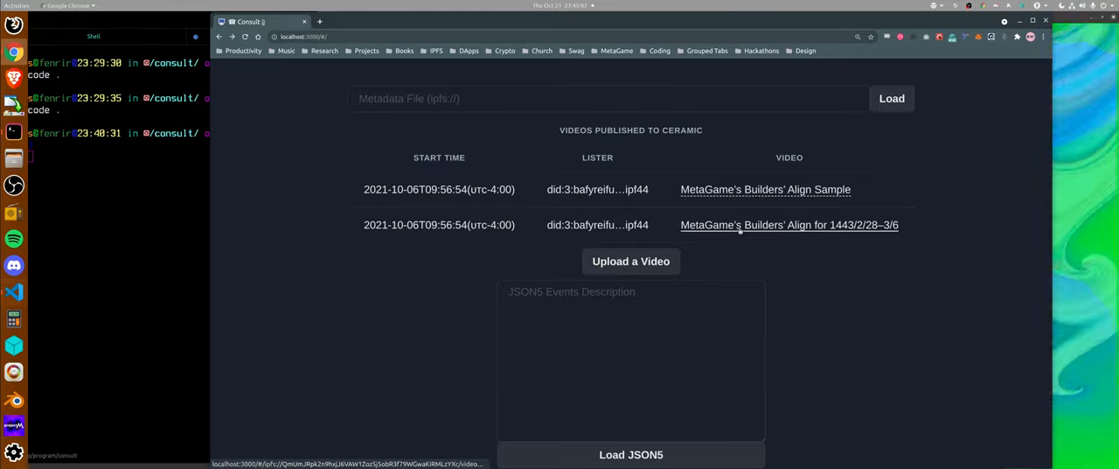
Open the MetaGame's Builders' Align for 1443/2/28–3/6 entry from the Videos Published to Ceramic table
click(791, 224)
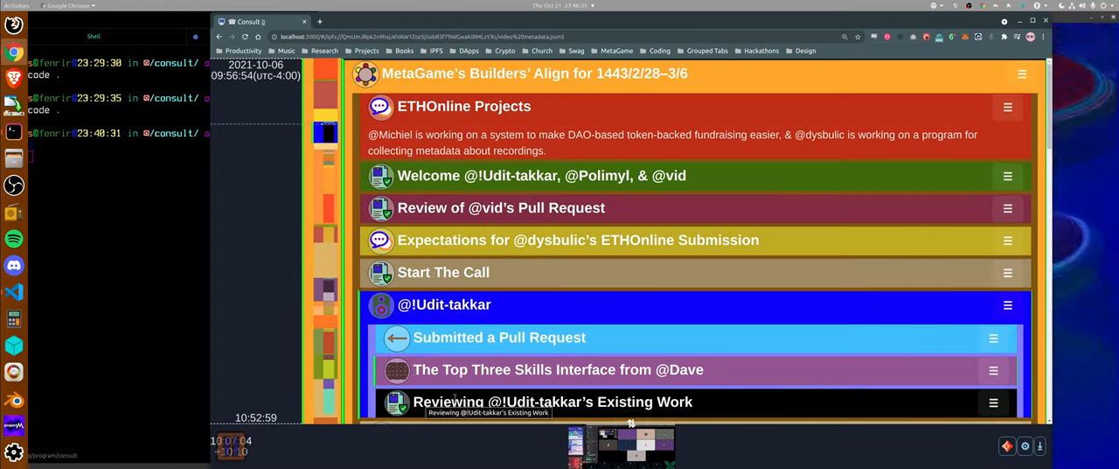
scroll(down, 3)
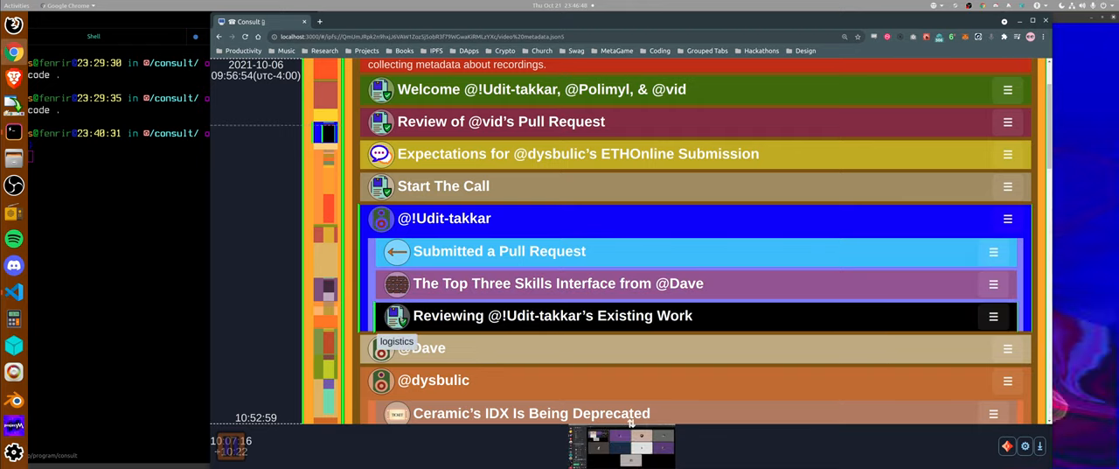
scroll(down, 3)
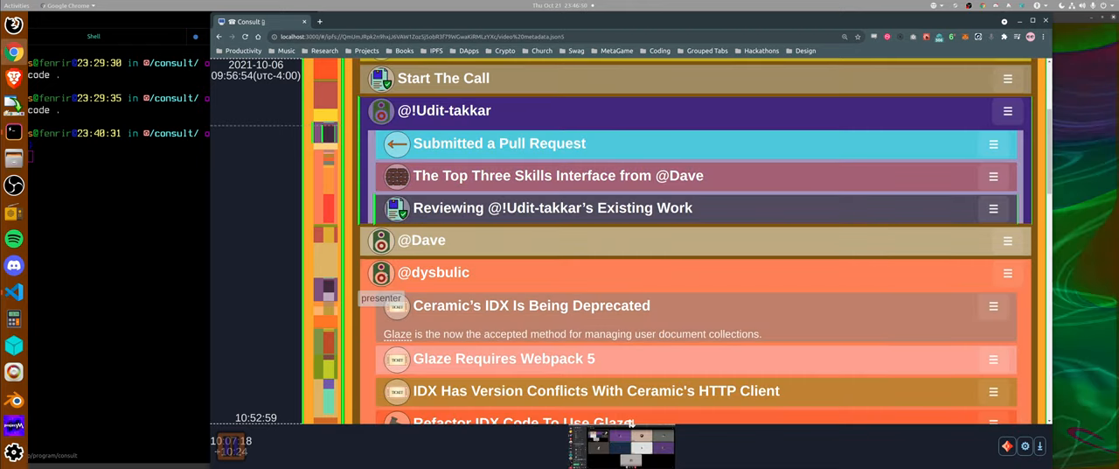
scroll(down, 3)
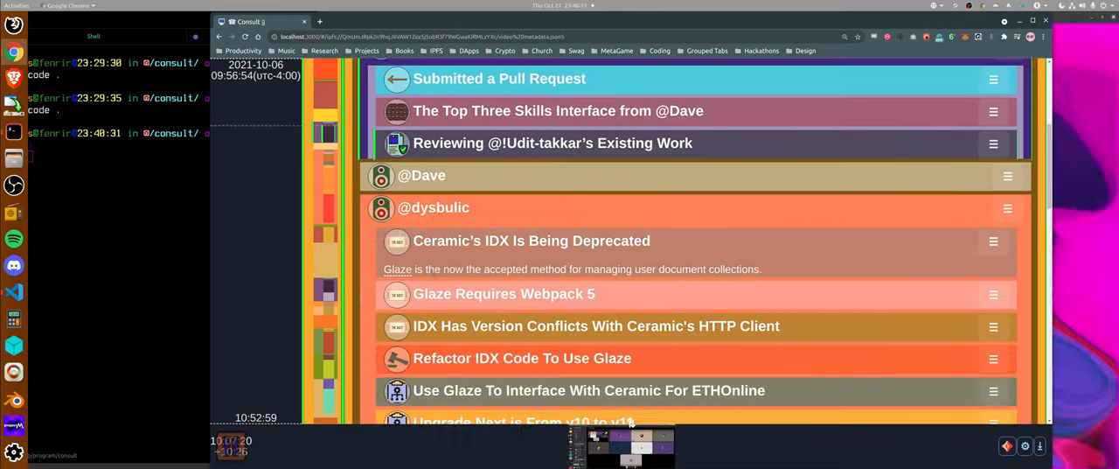
scroll(down, 3)
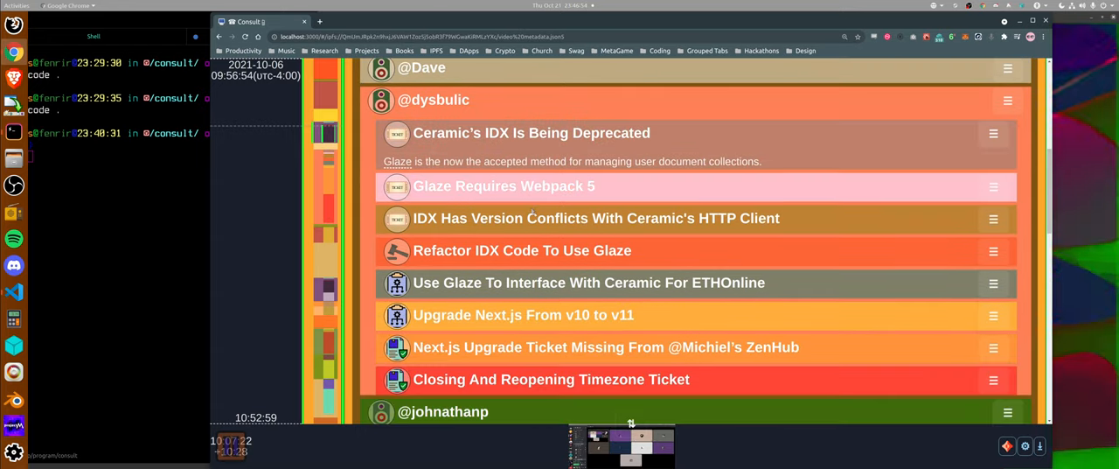
scroll(down, 3)
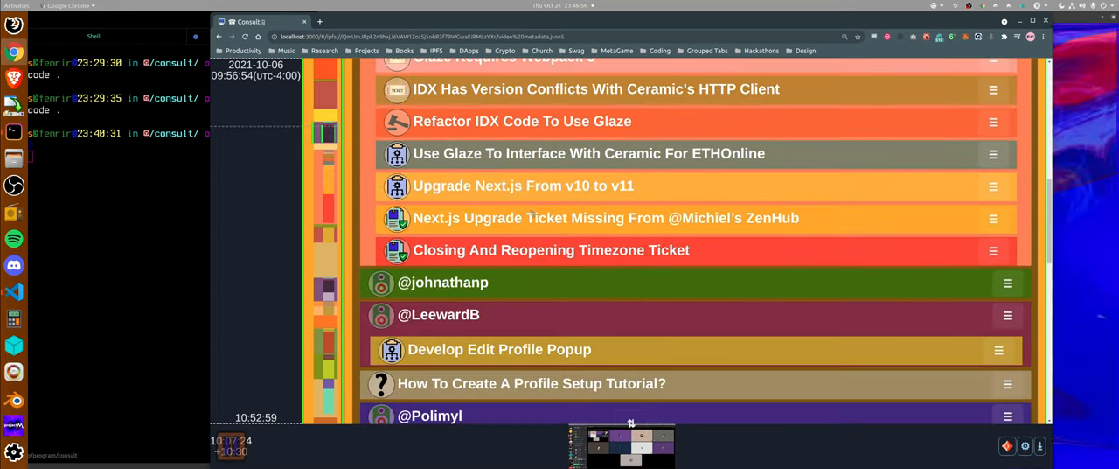
scroll(down, 3)
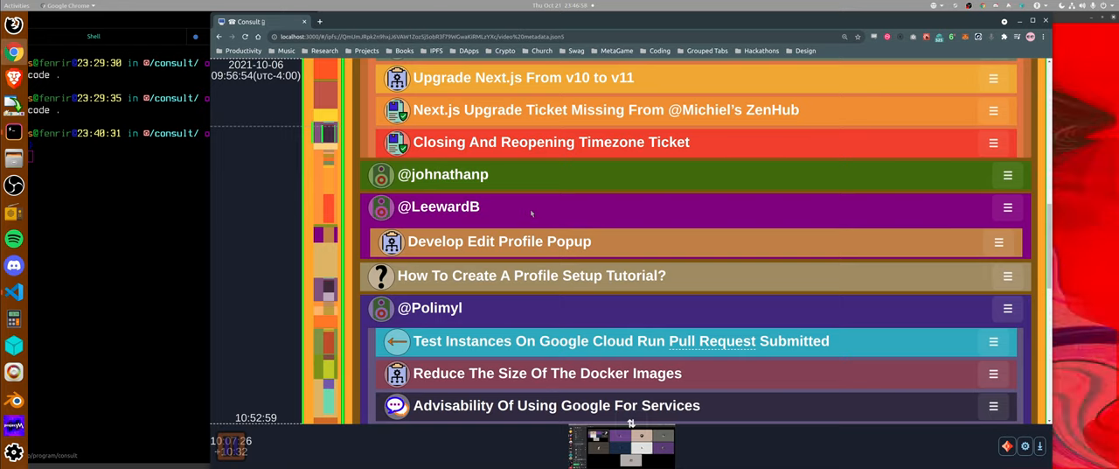
scroll(down, 3)
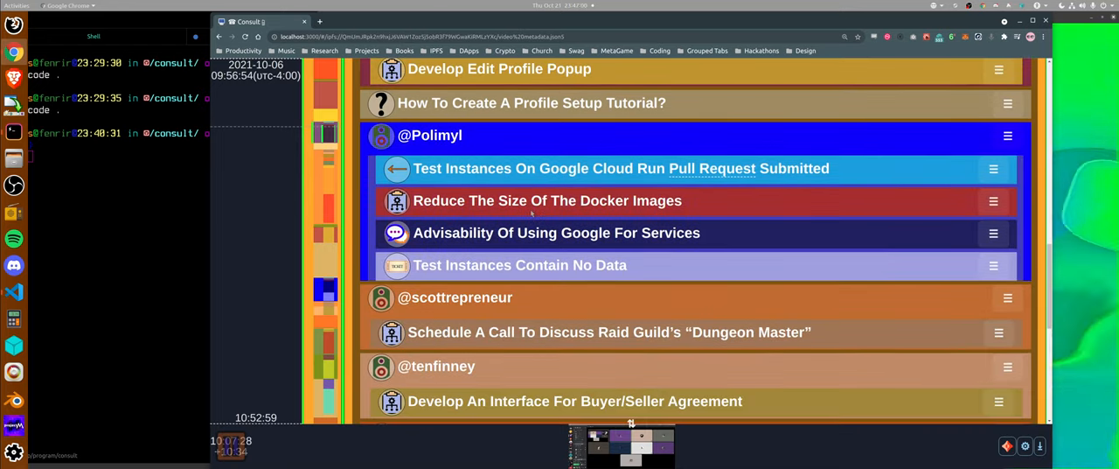
scroll(down, 3)
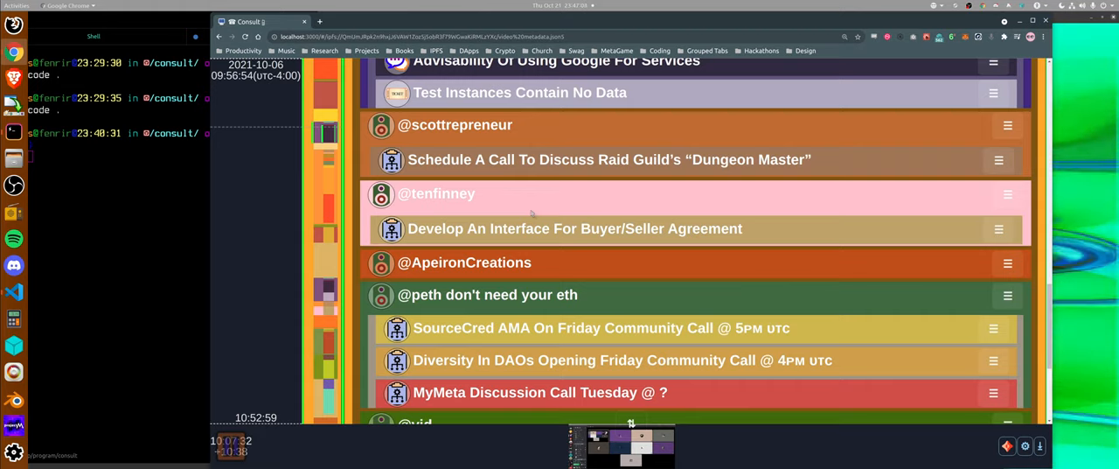
scroll(down, 3)
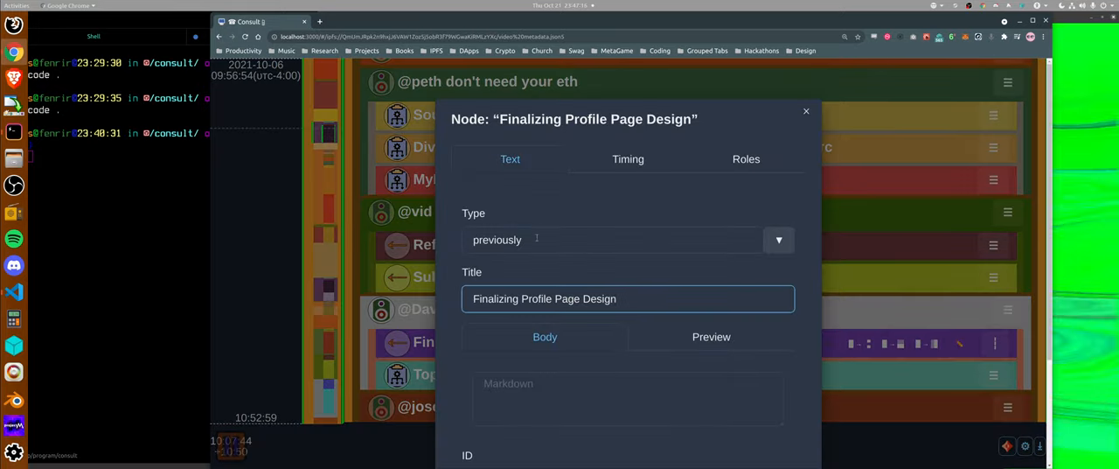
Review the node's timings and its Roles list, then close its settings unchanged
click(628, 159)
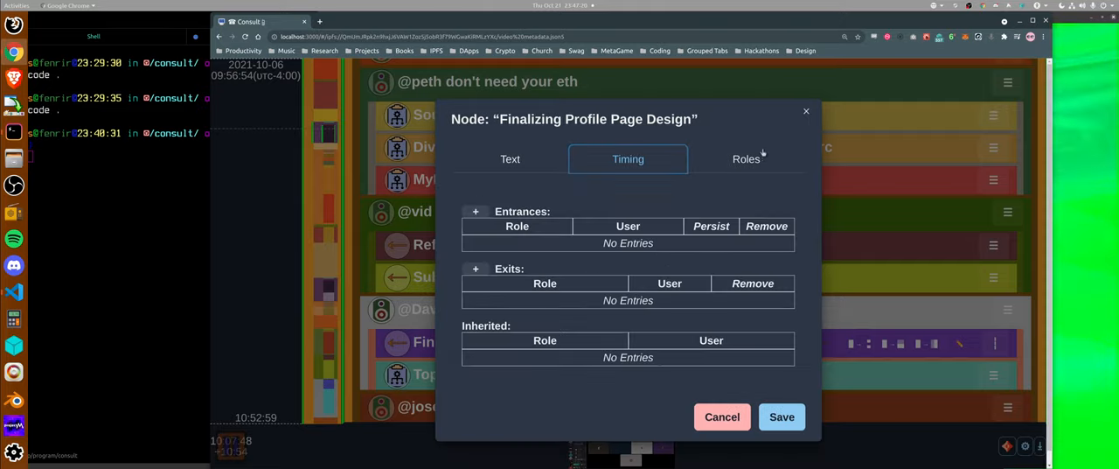
click(746, 160)
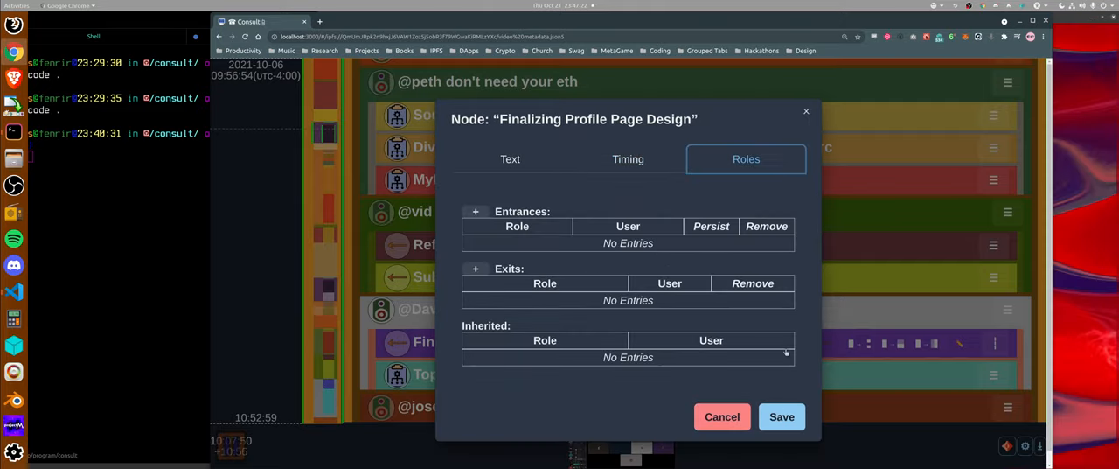
click(721, 417)
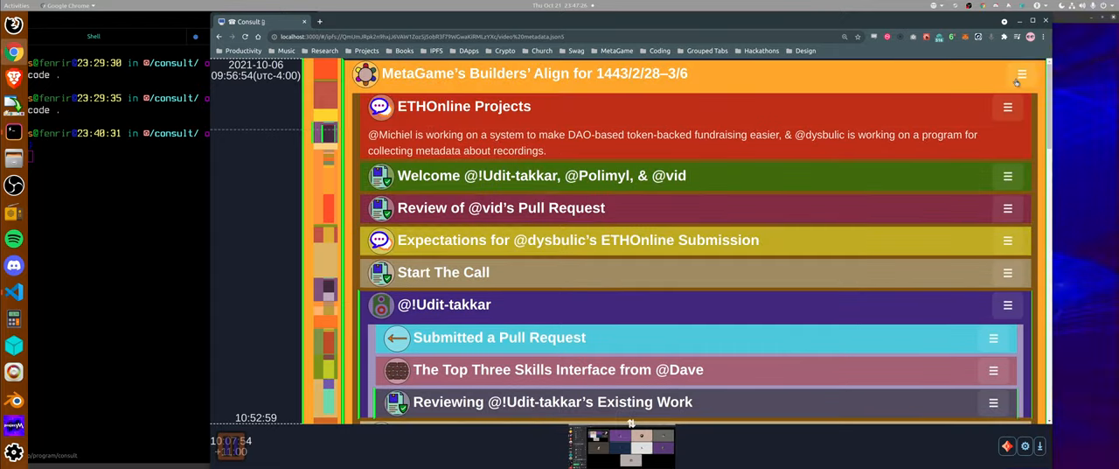
View the participant roles of the Builders' Align roundtable node and save its settings
click(1018, 75)
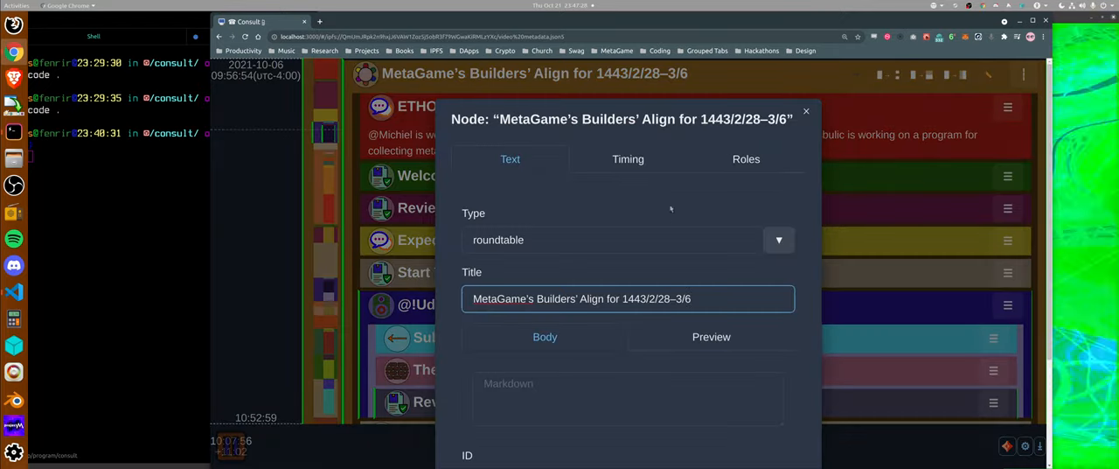
click(745, 158)
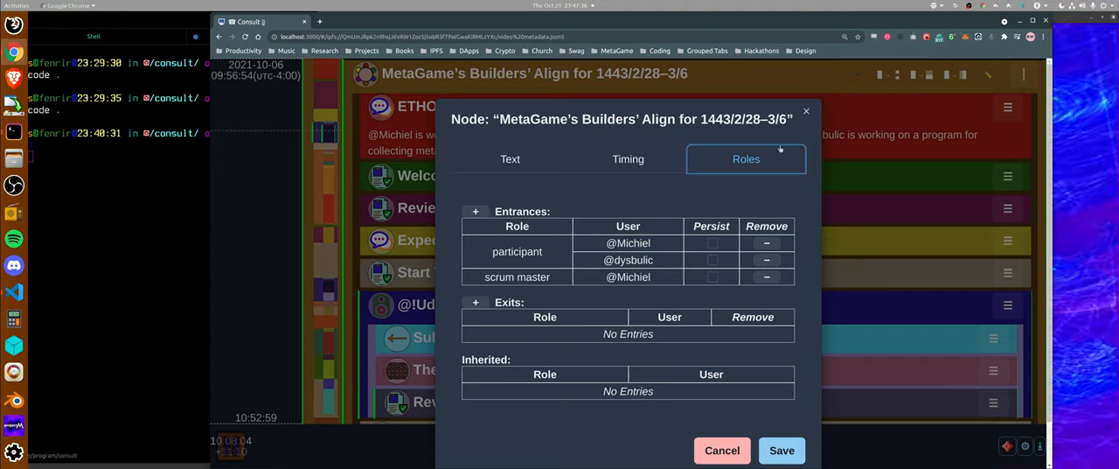
click(721, 450)
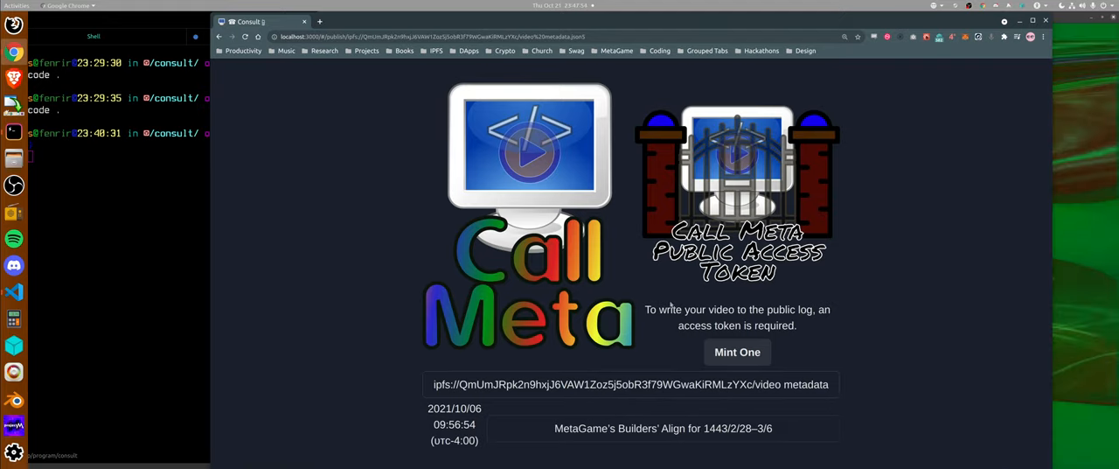
Mint one public access token and approve the mint transaction in MetaMask
drag(645, 308, 796, 325)
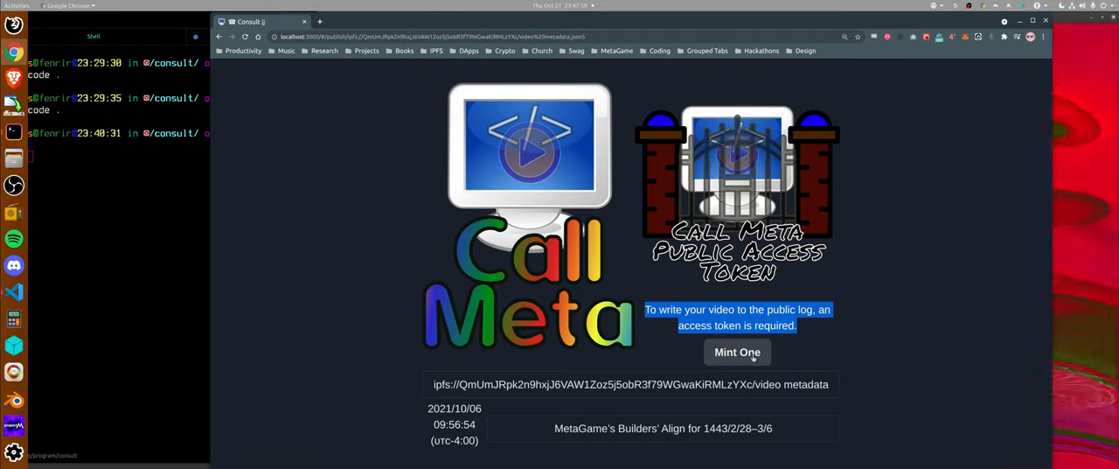
click(738, 352)
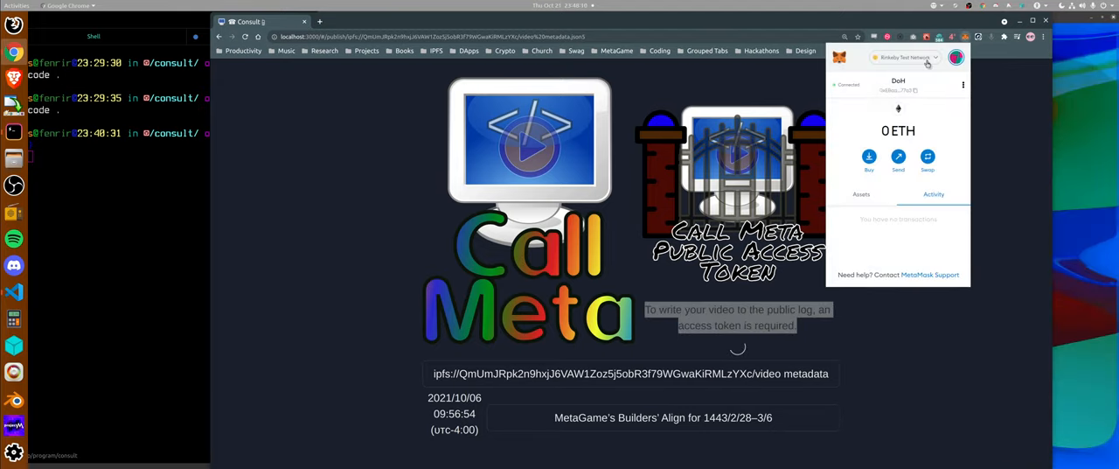
click(906, 56)
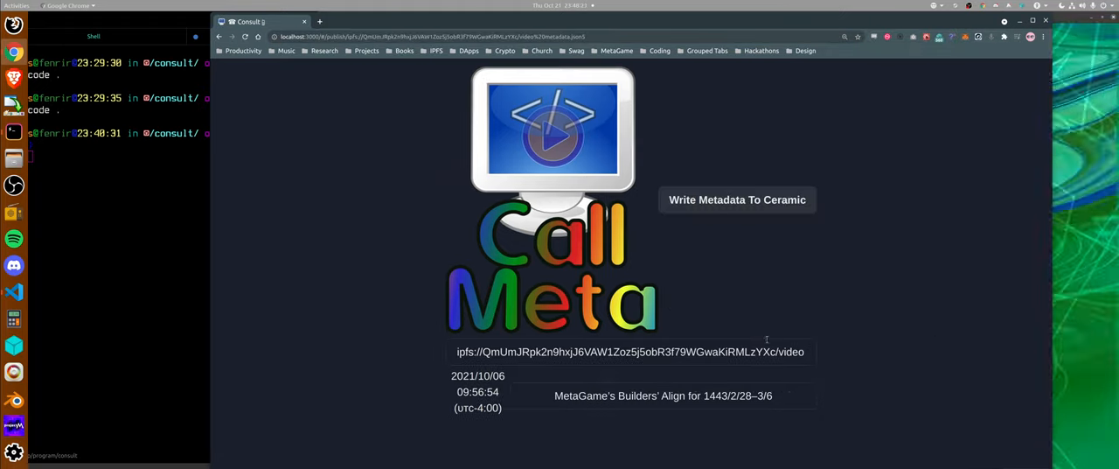
mouse_move(728, 290)
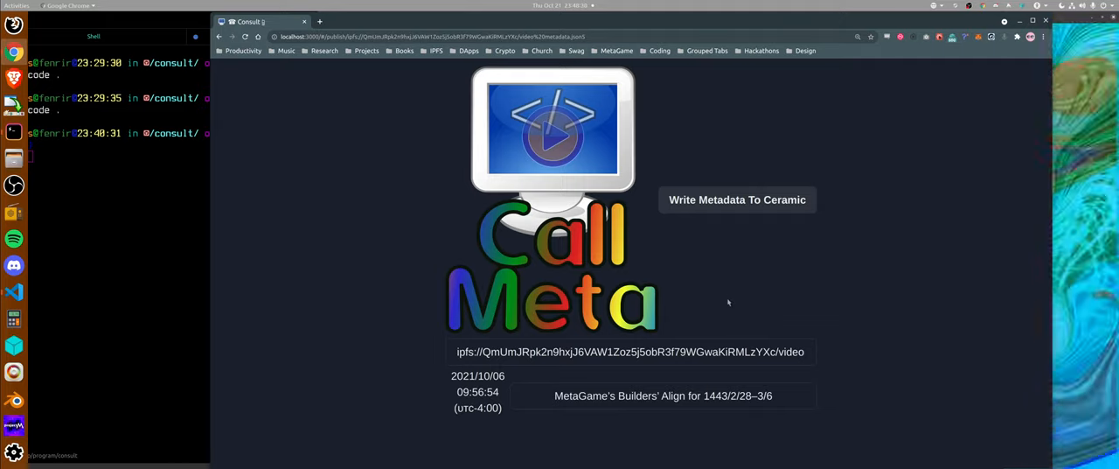
mouse_move(724, 218)
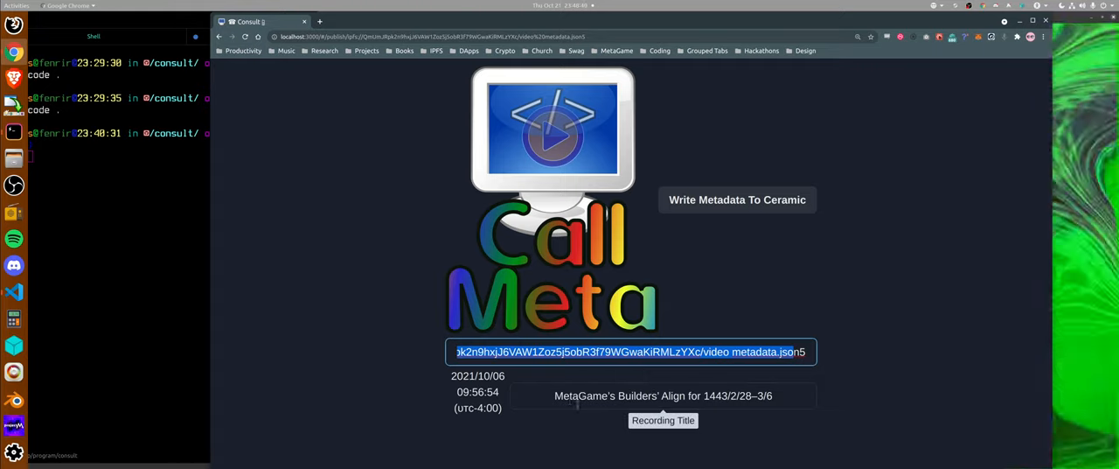
Retitle the recording as a Builders' Align duplicate and sign the MetaMask request to write its metadata to Ceramic
click(663, 395)
text(Duplicate )
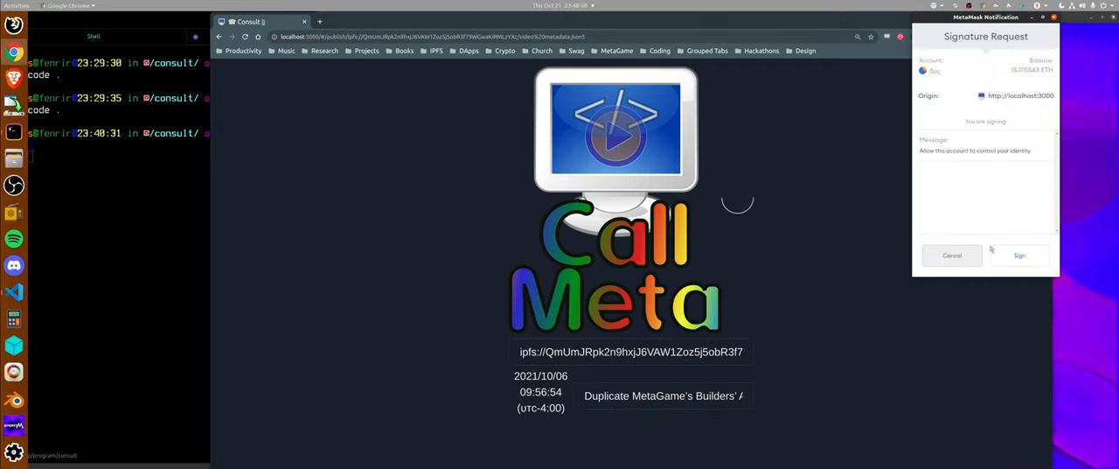
click(1018, 255)
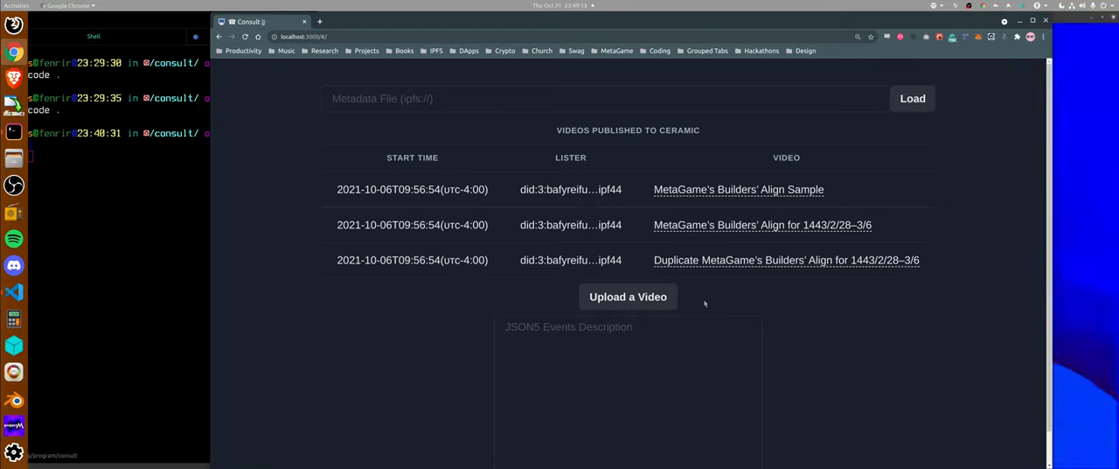
Start a new video upload, pick the walkthrough recording, then clear the form to start over
click(628, 297)
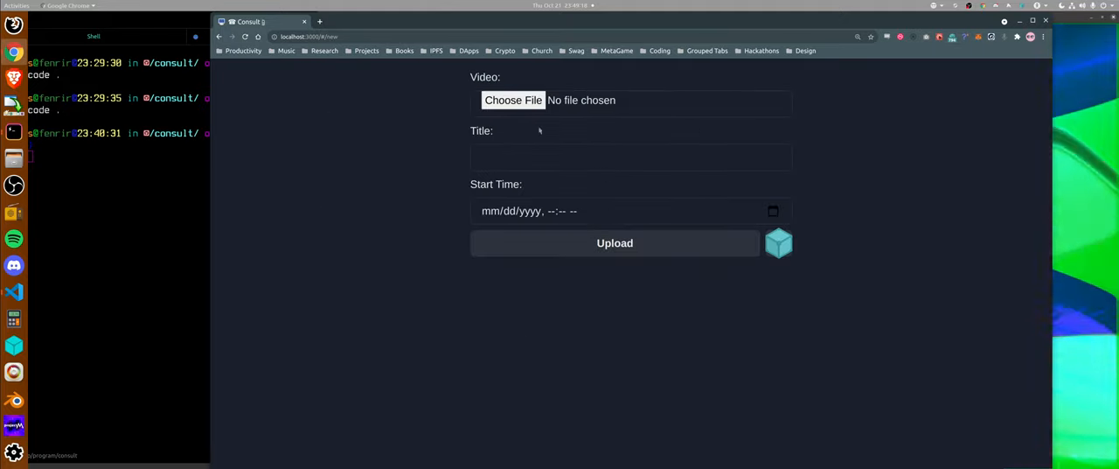
click(514, 99)
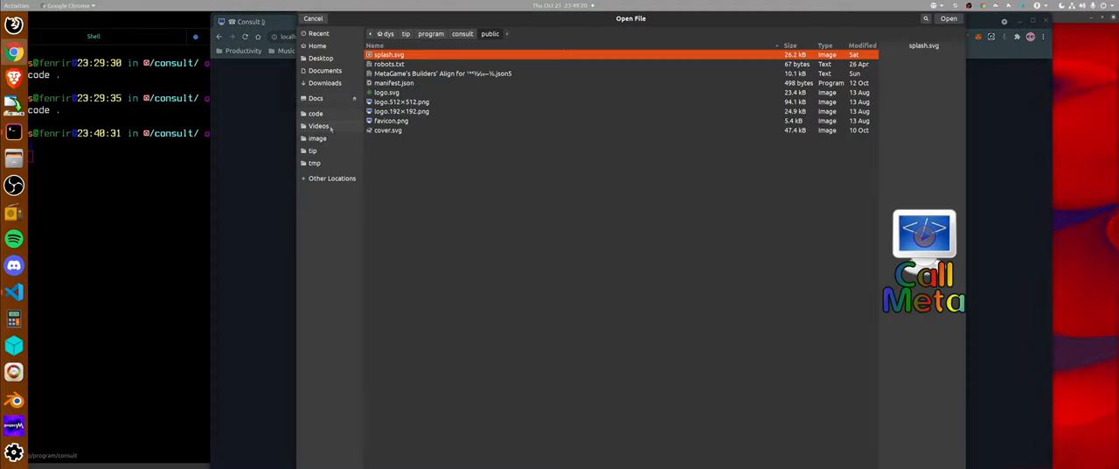
click(318, 126)
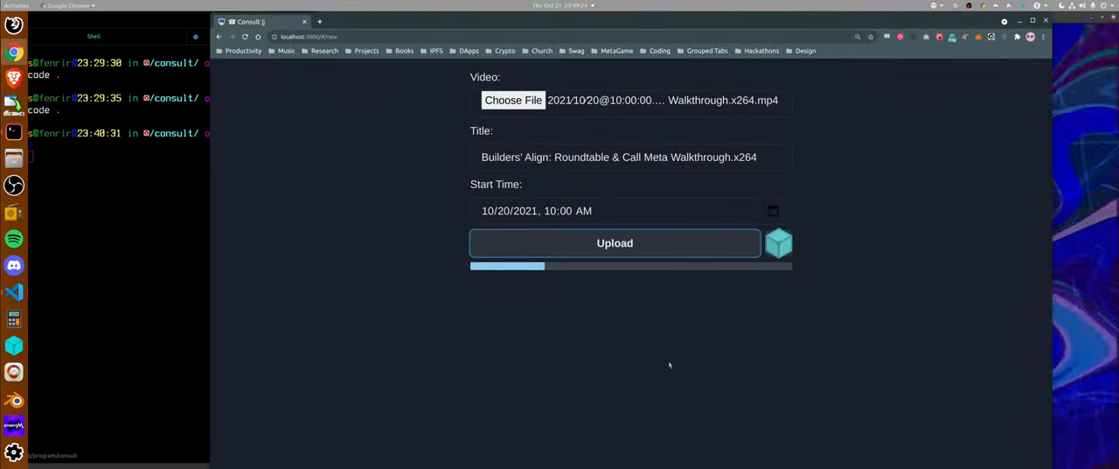
click(615, 243)
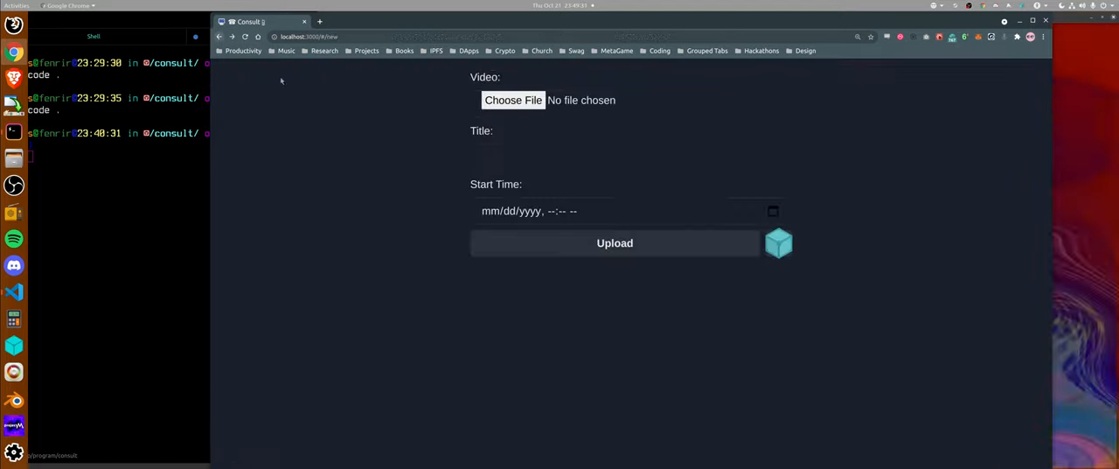
Choose the Builders' Align Roundtable & Call Meta Walkthrough .mp4 as the upload file
click(514, 100)
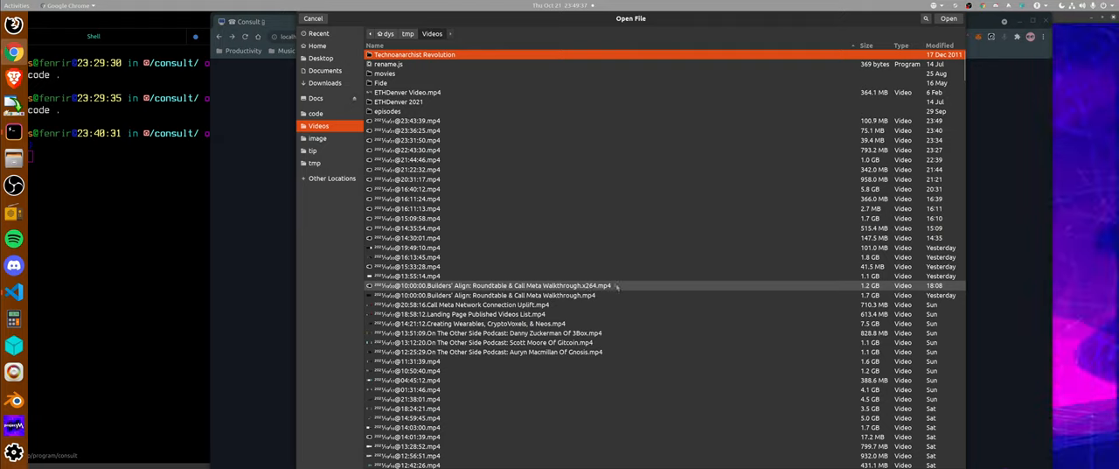
click(955, 19)
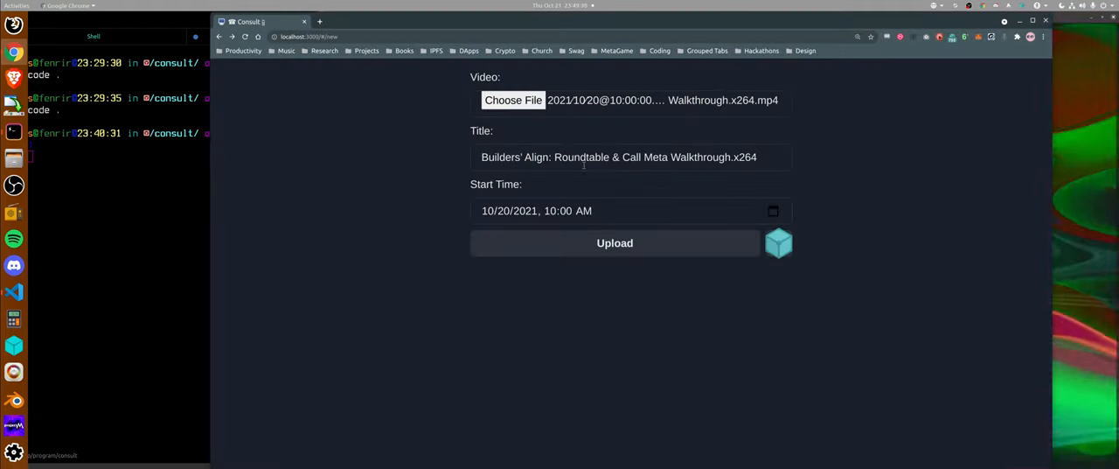